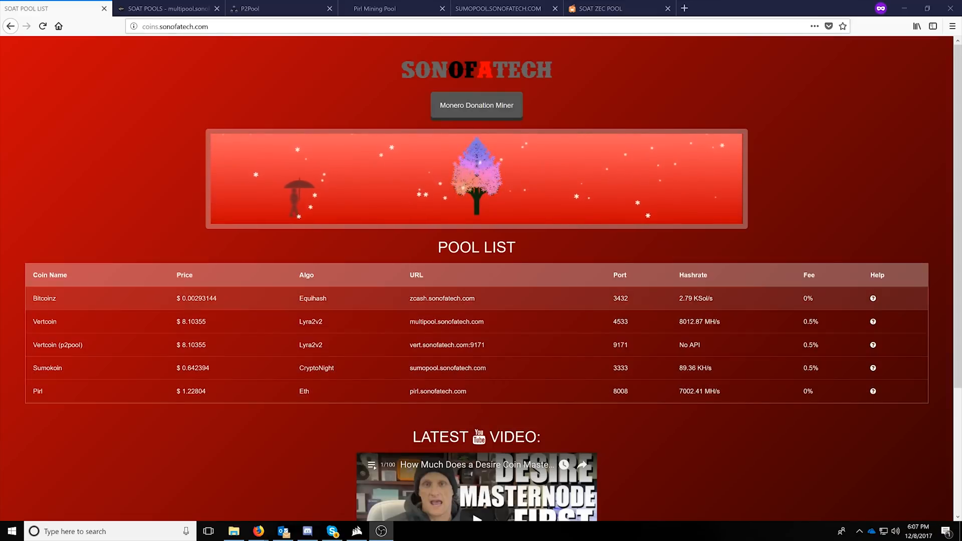
mouse_move(443, 304)
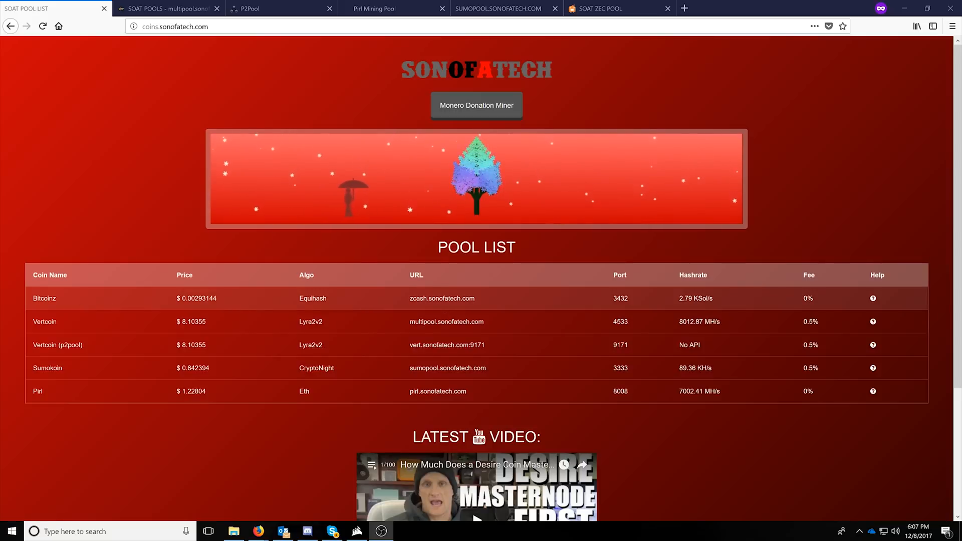
mouse_move(141, 325)
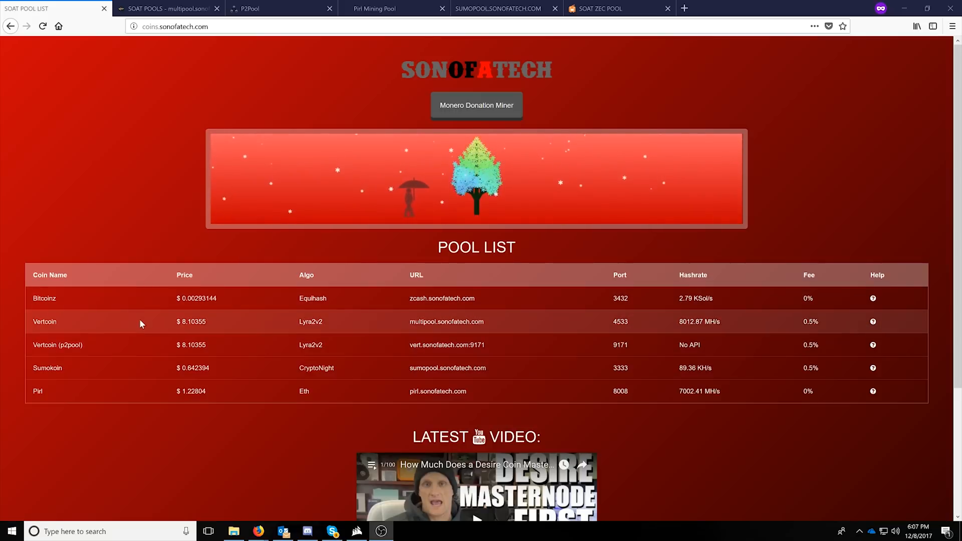
mouse_move(497, 326)
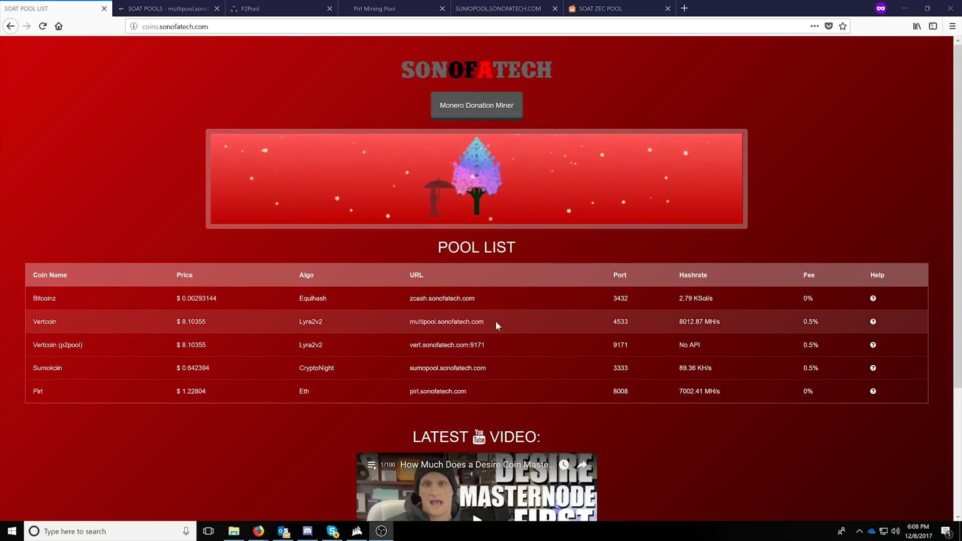
mouse_move(428, 349)
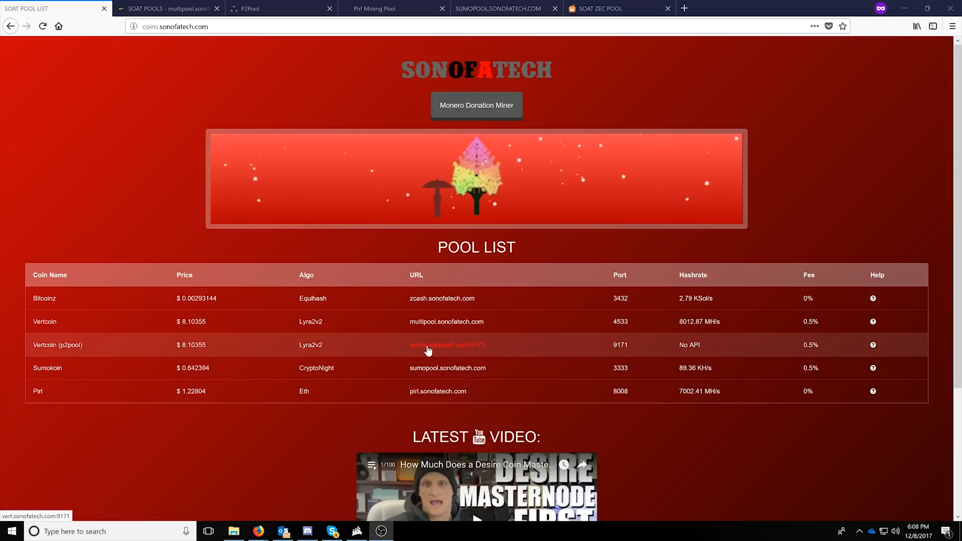
mouse_move(351, 326)
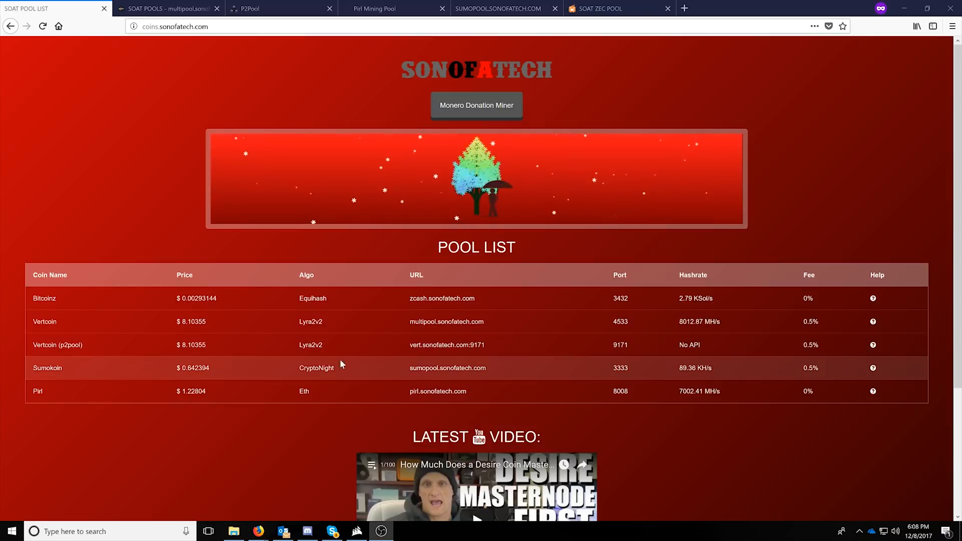
mouse_move(337, 386)
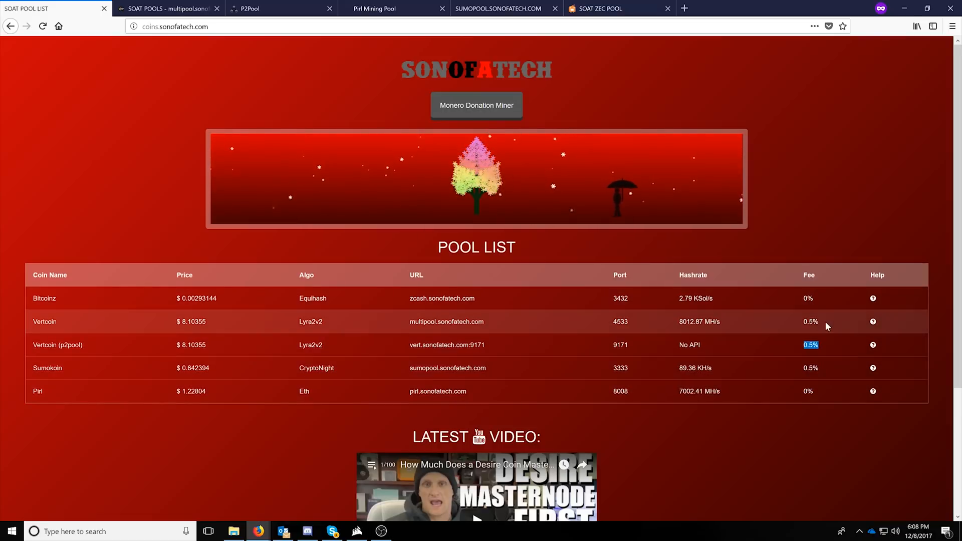
mouse_move(800, 345)
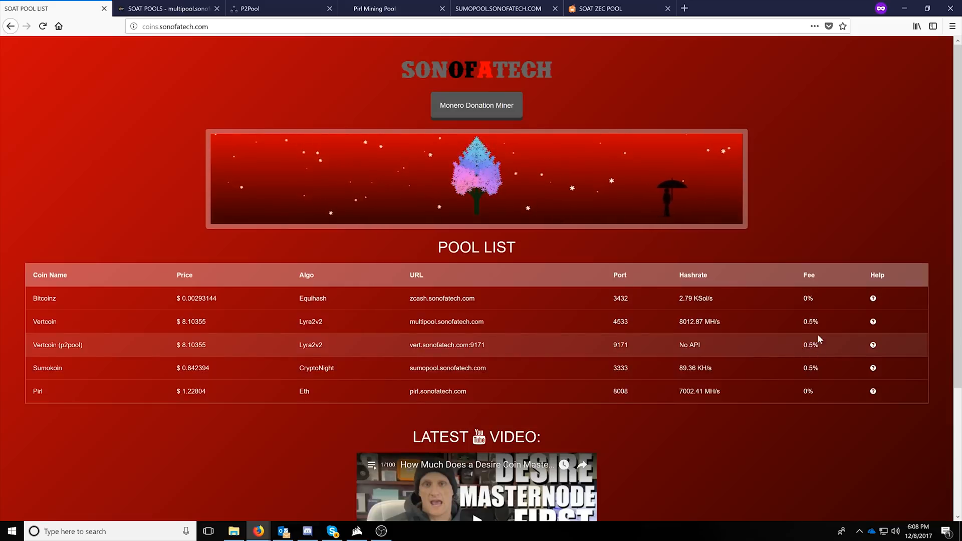
double_click(809, 322)
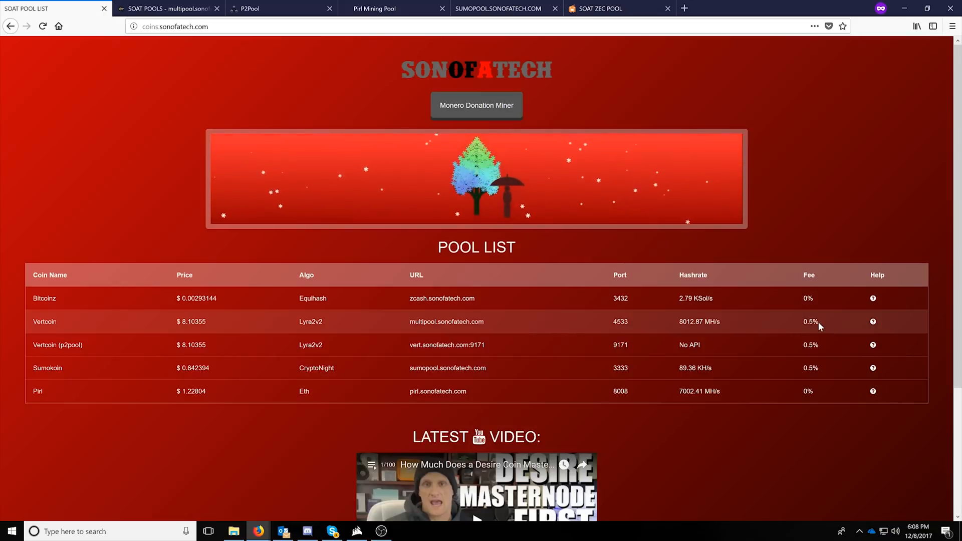
double_click(811, 322)
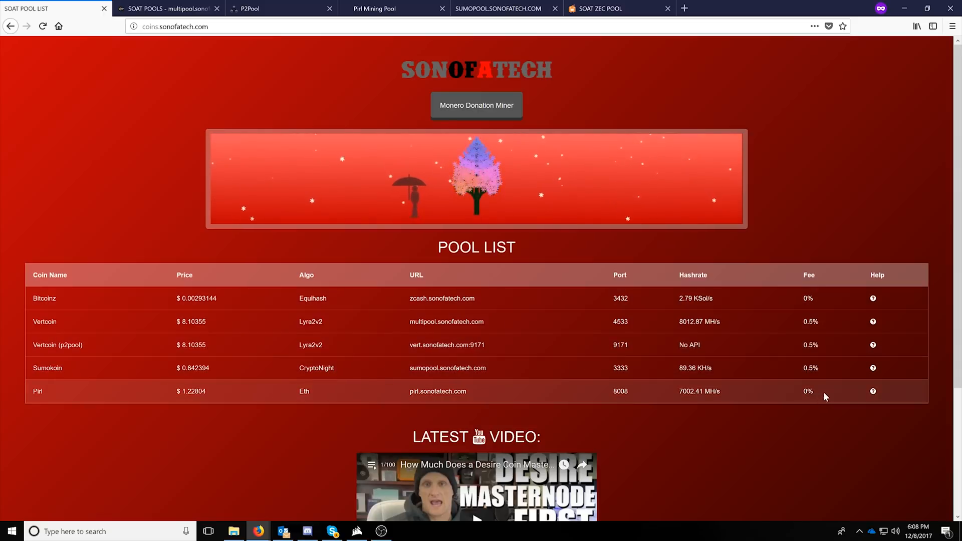
double_click(807, 391)
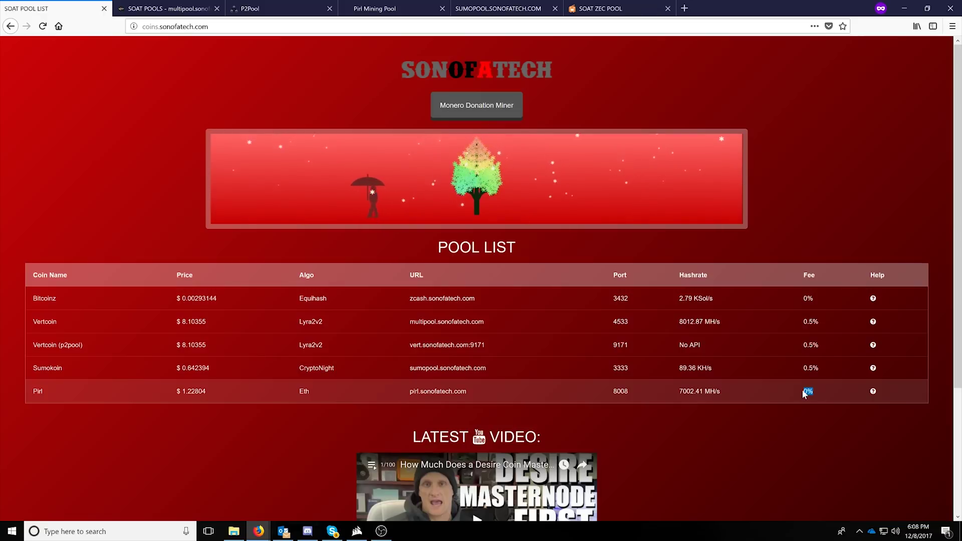